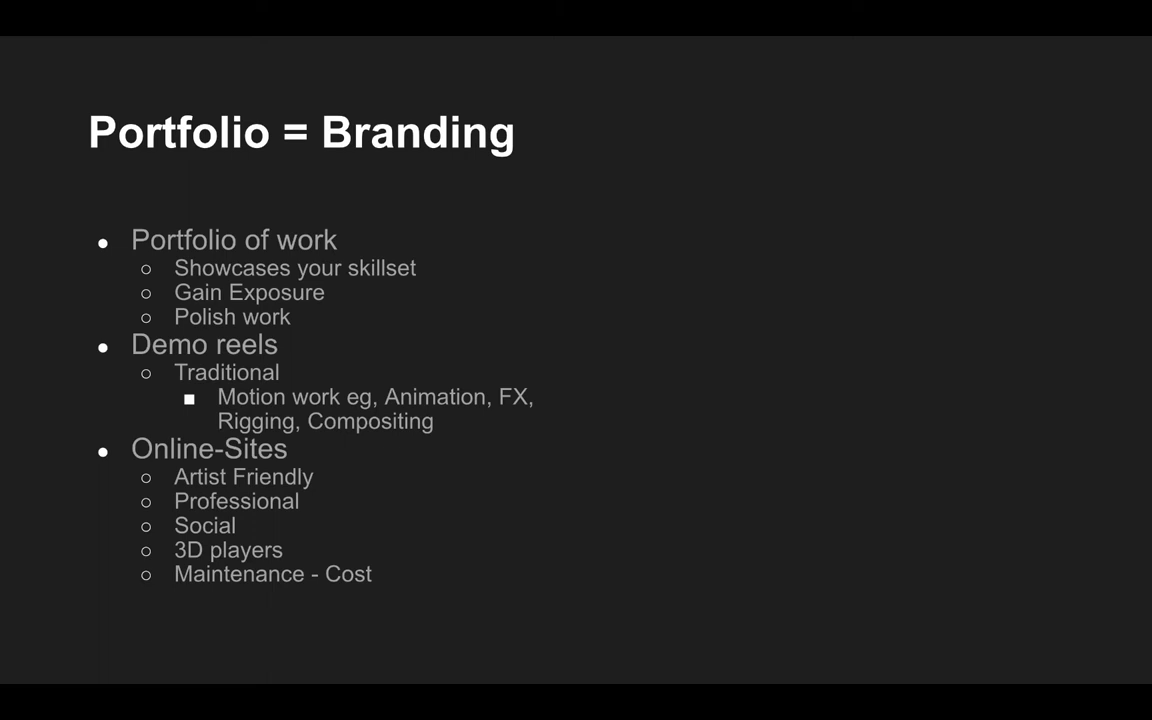
Advance the slideshow to the 'Core Message' slide contrasting desired role with problems solved.
{"action": "key", "text": "Right"}
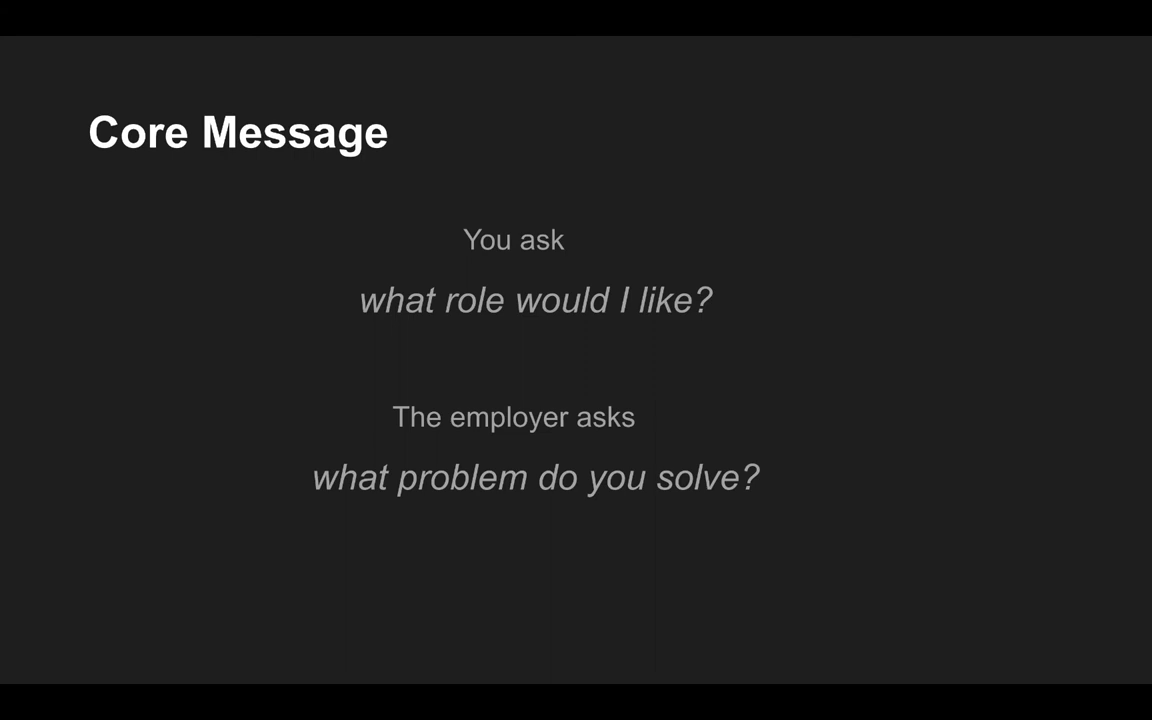